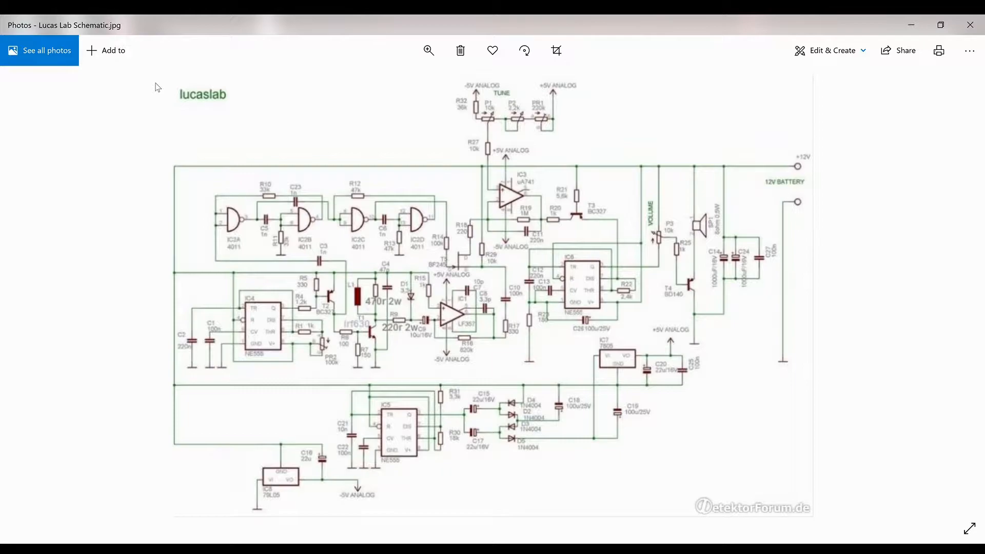
mouse_move(75, 253)
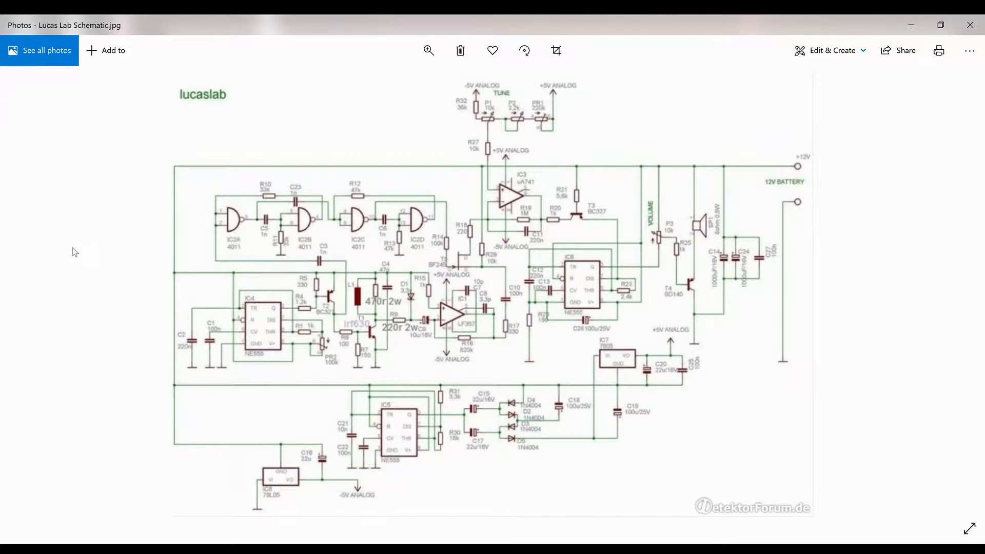
mouse_move(160, 384)
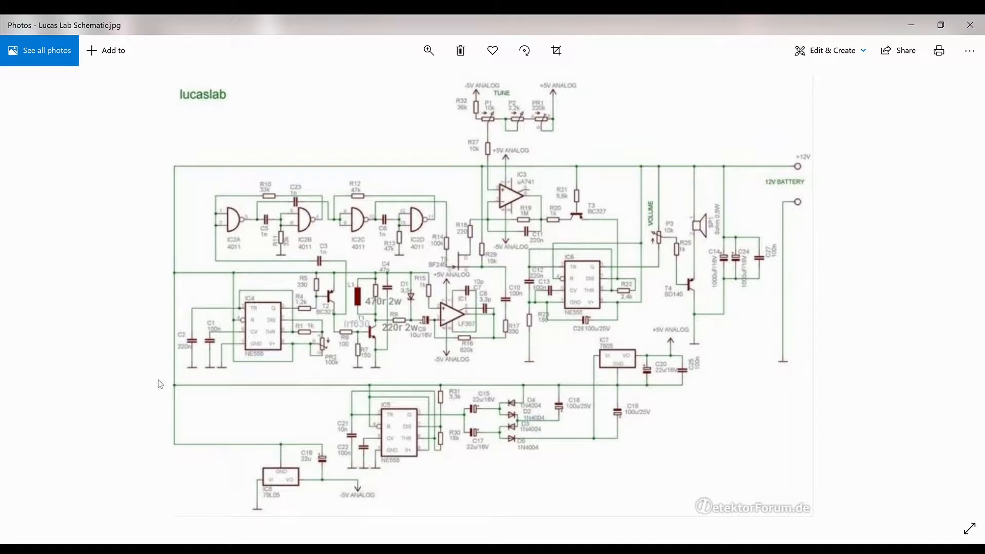
mouse_move(198, 339)
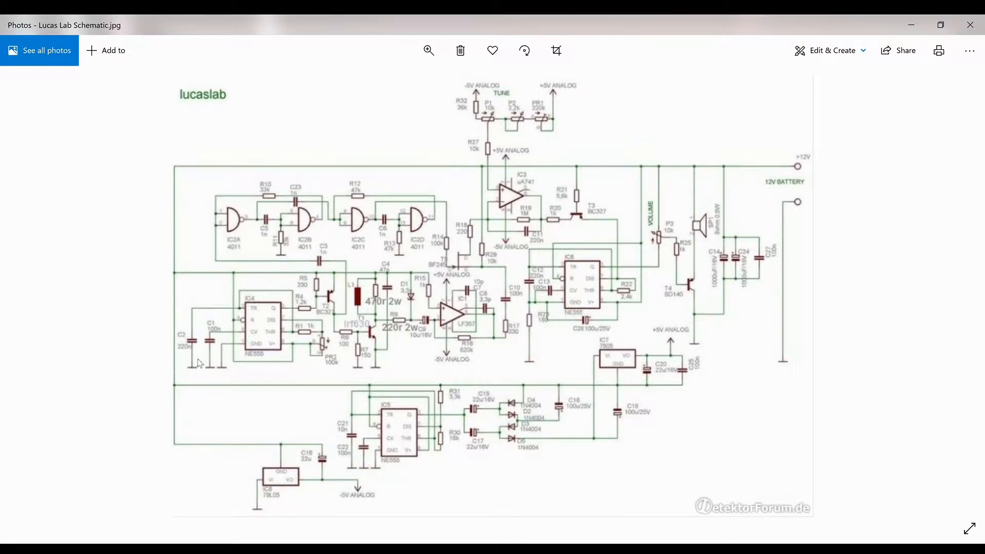
mouse_move(179, 366)
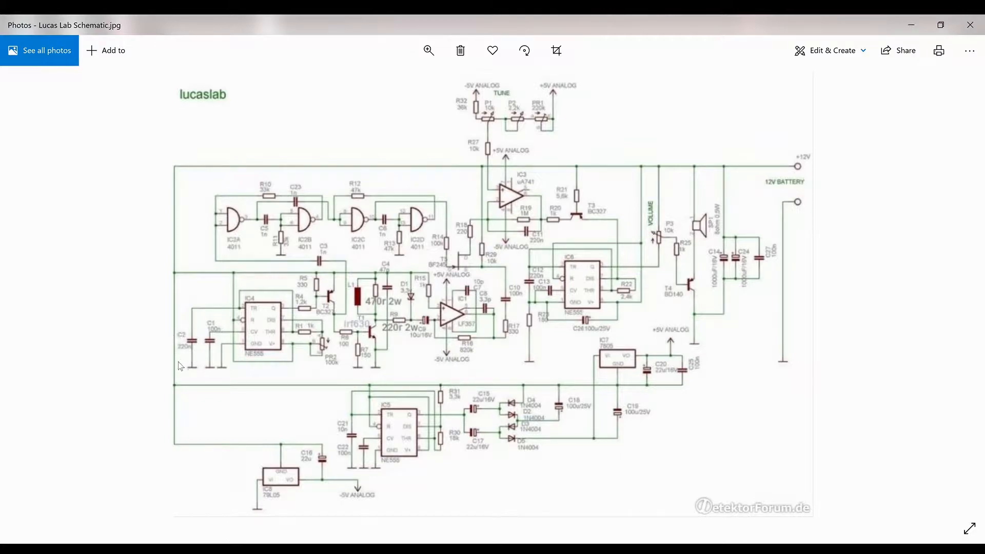
mouse_move(178, 340)
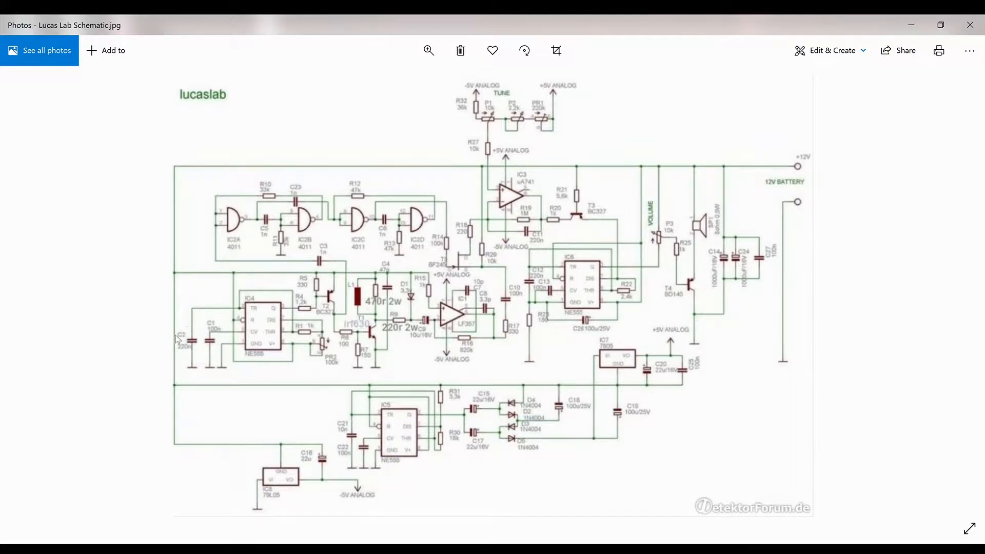
mouse_move(195, 332)
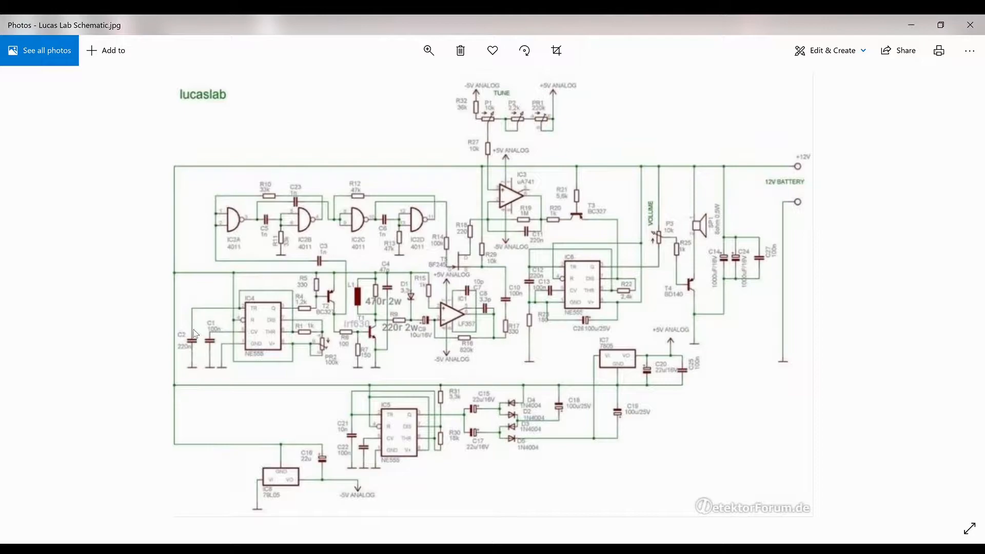
mouse_move(187, 323)
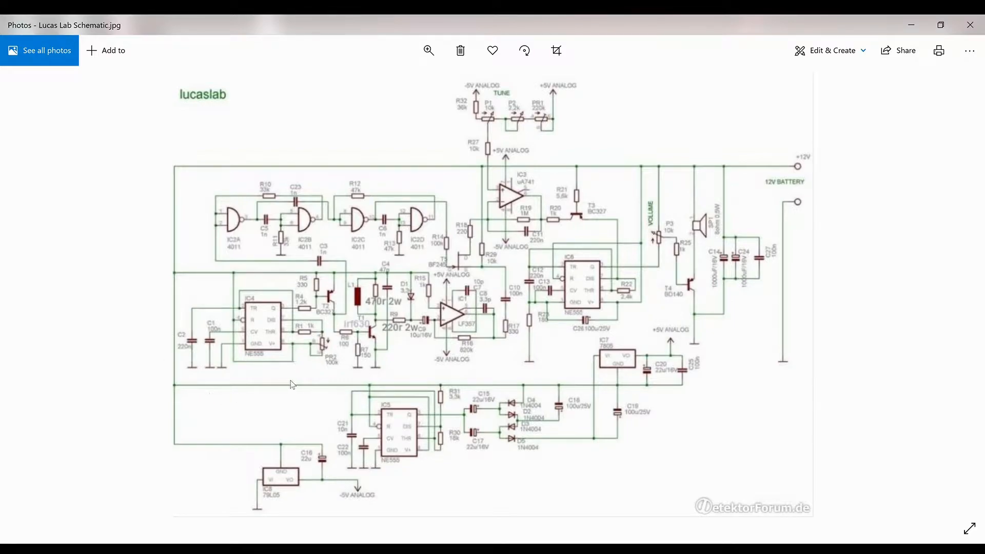
mouse_move(471, 364)
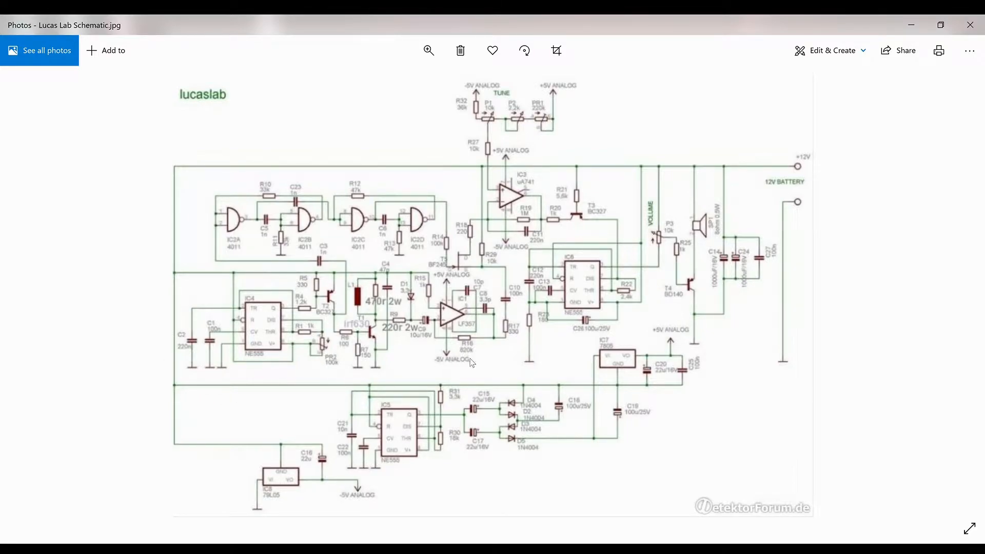
mouse_move(501, 322)
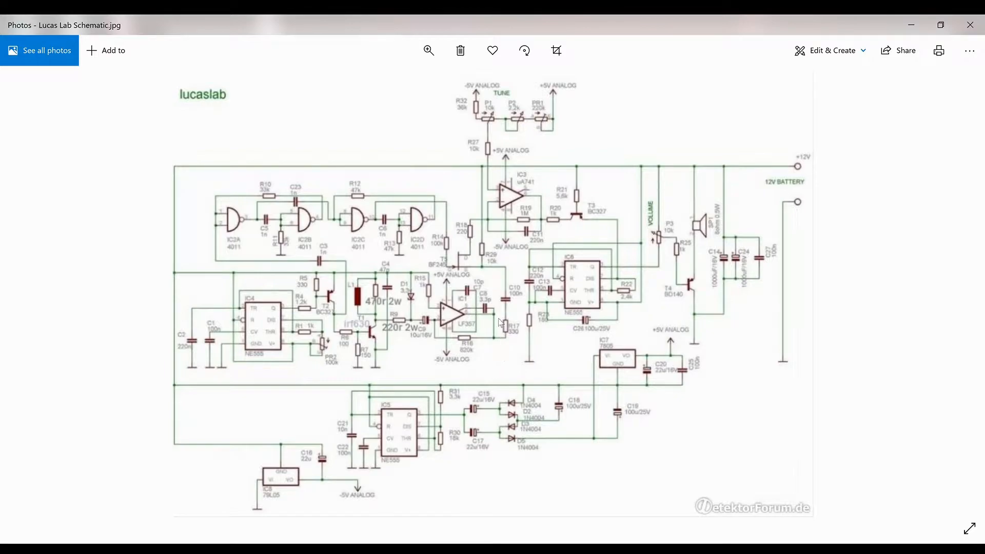
mouse_move(478, 367)
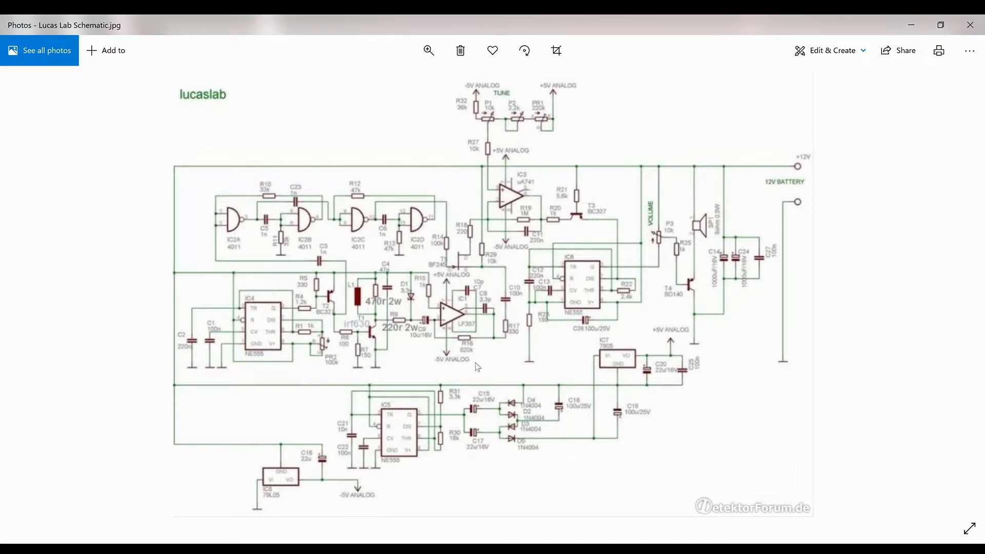
mouse_move(432, 343)
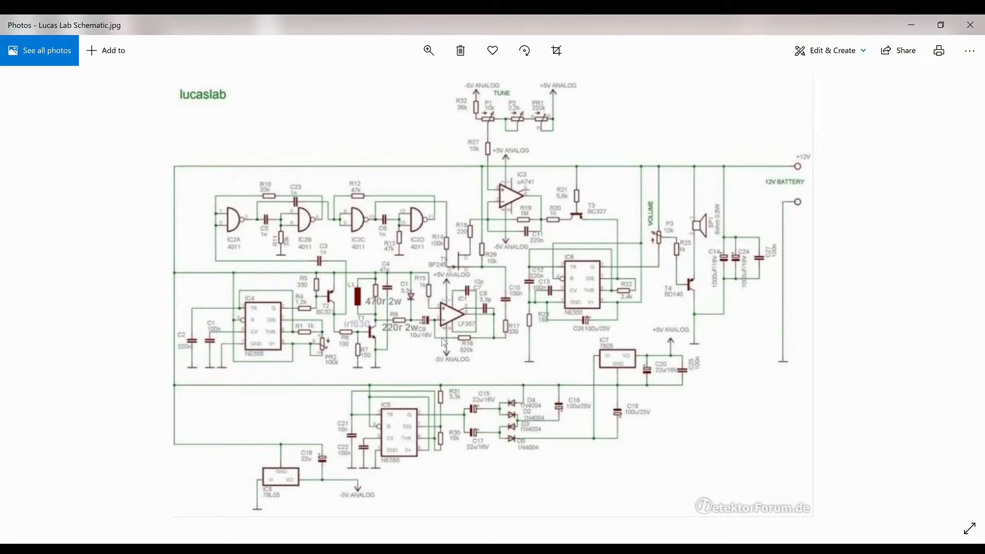
mouse_move(468, 345)
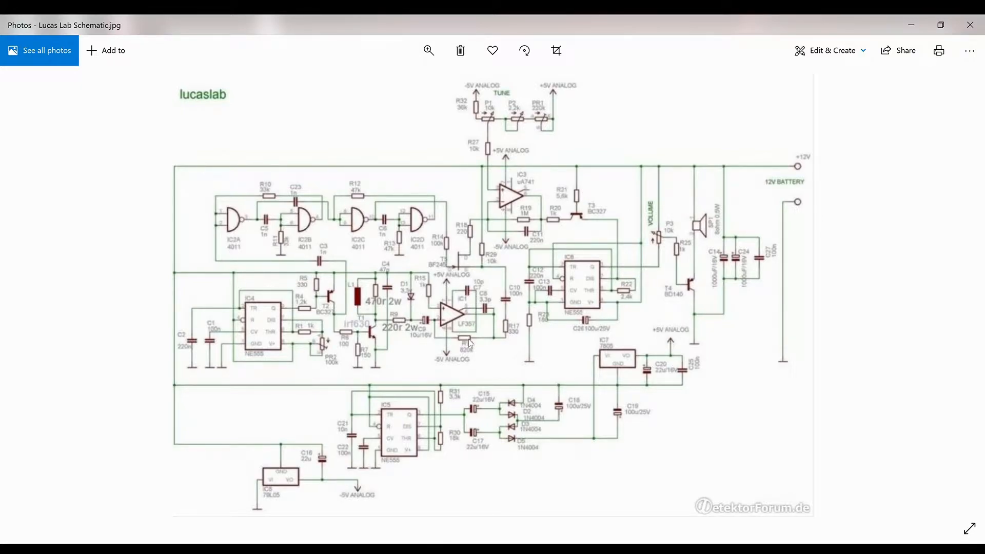
mouse_move(476, 347)
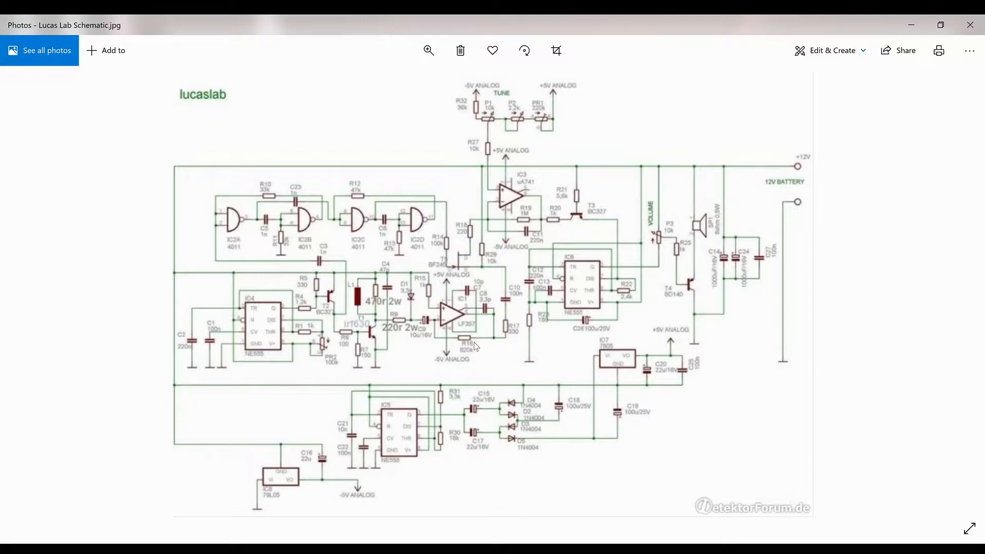
mouse_move(425, 340)
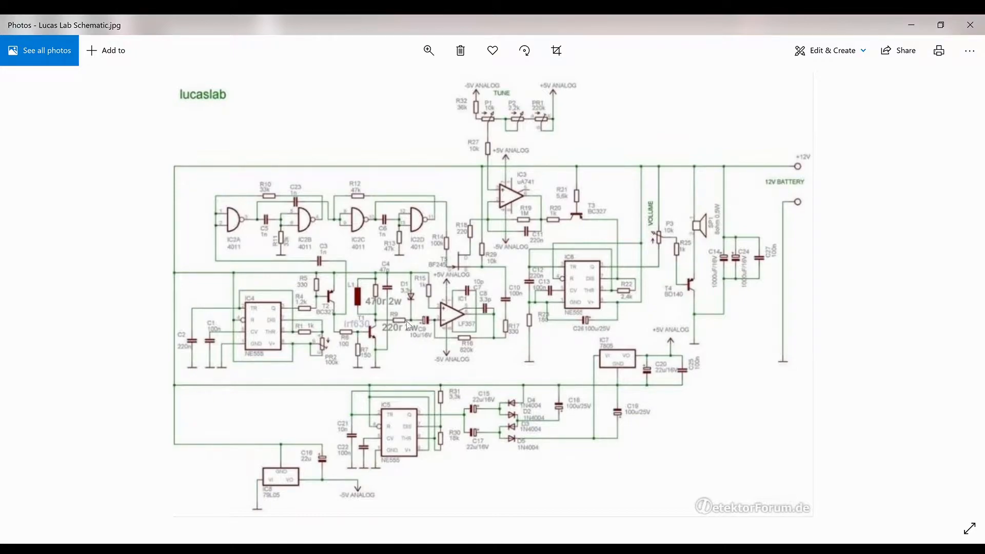
mouse_move(420, 304)
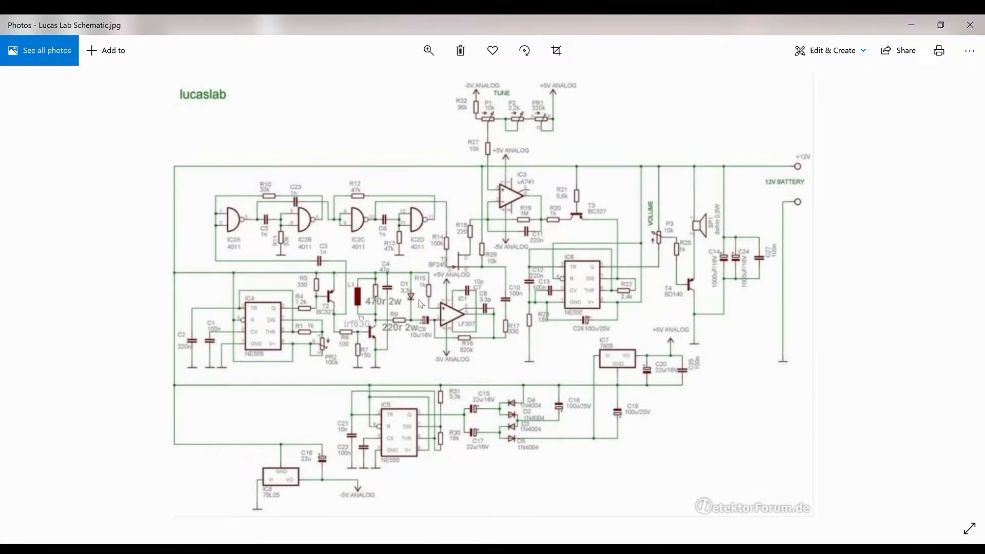
mouse_move(397, 335)
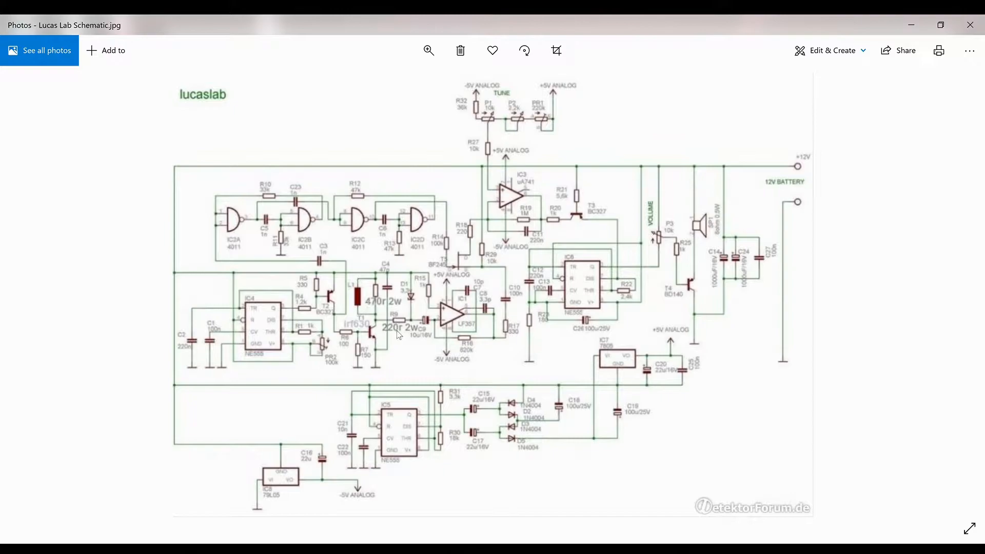
mouse_move(419, 317)
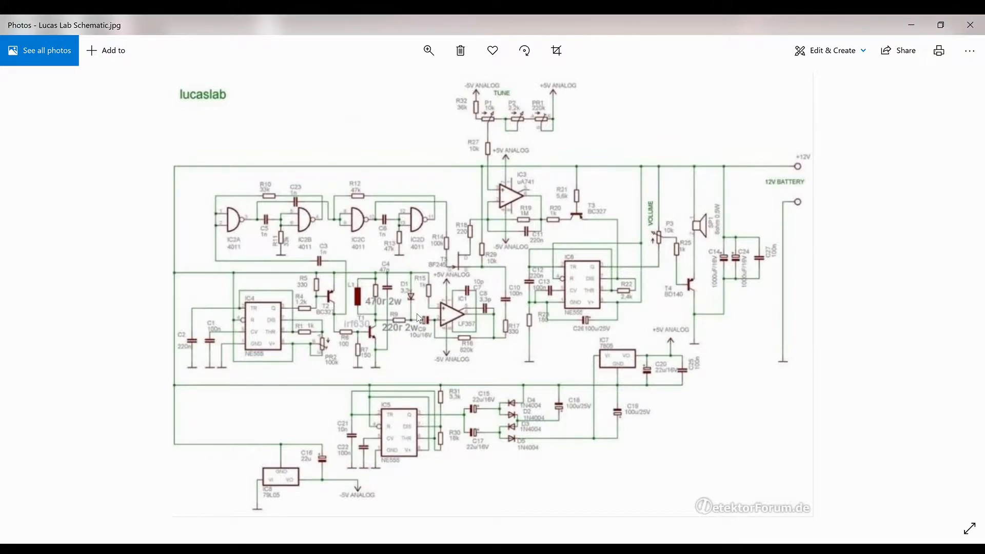
mouse_move(418, 313)
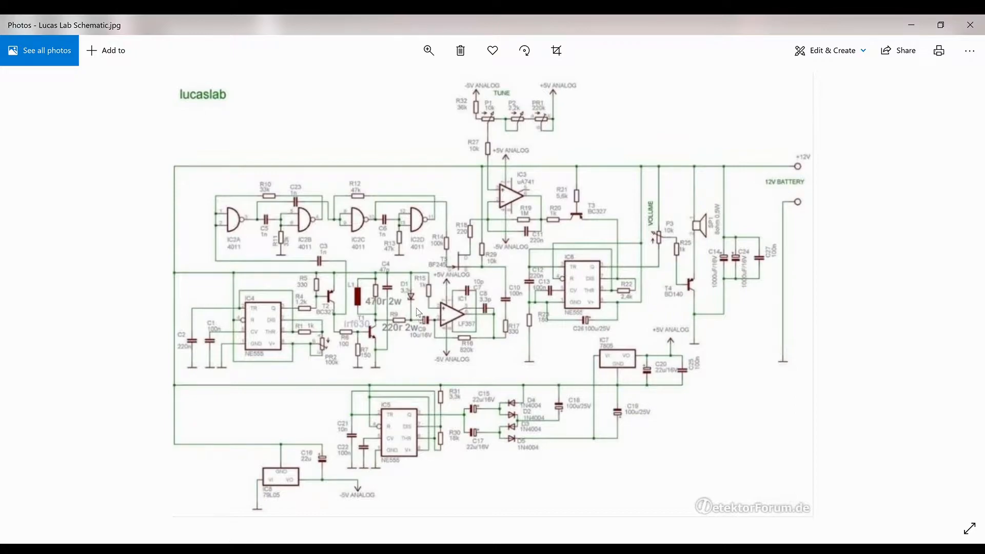
mouse_move(408, 326)
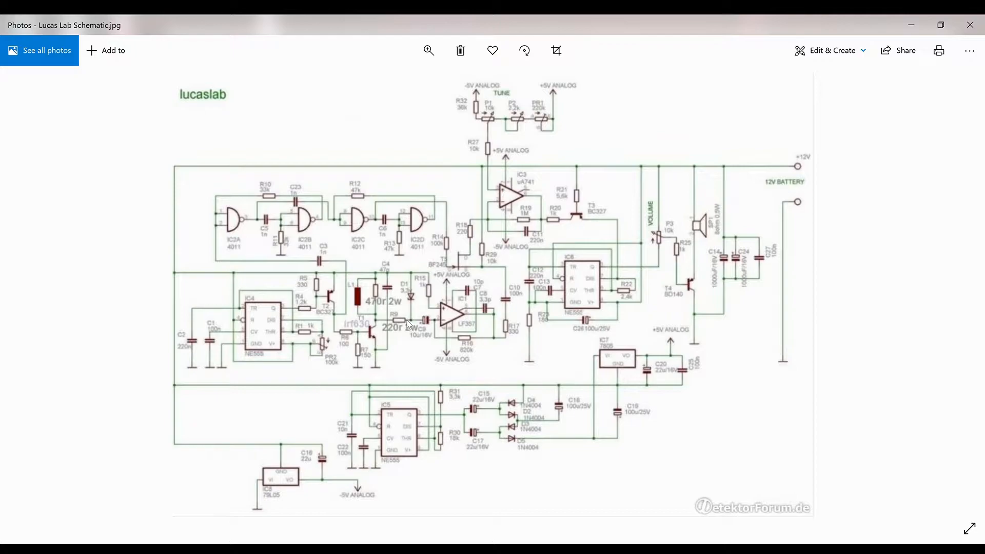
mouse_move(414, 300)
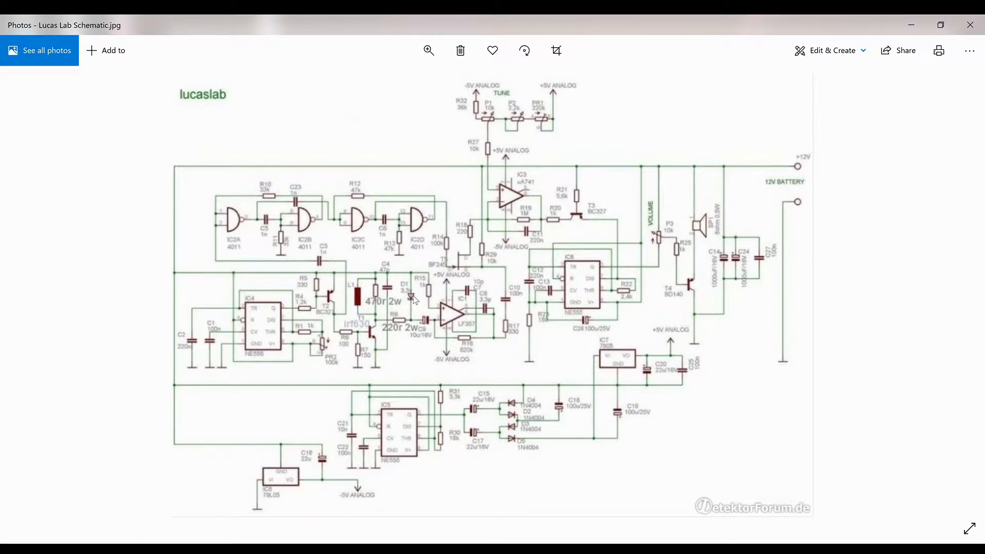
mouse_move(344, 305)
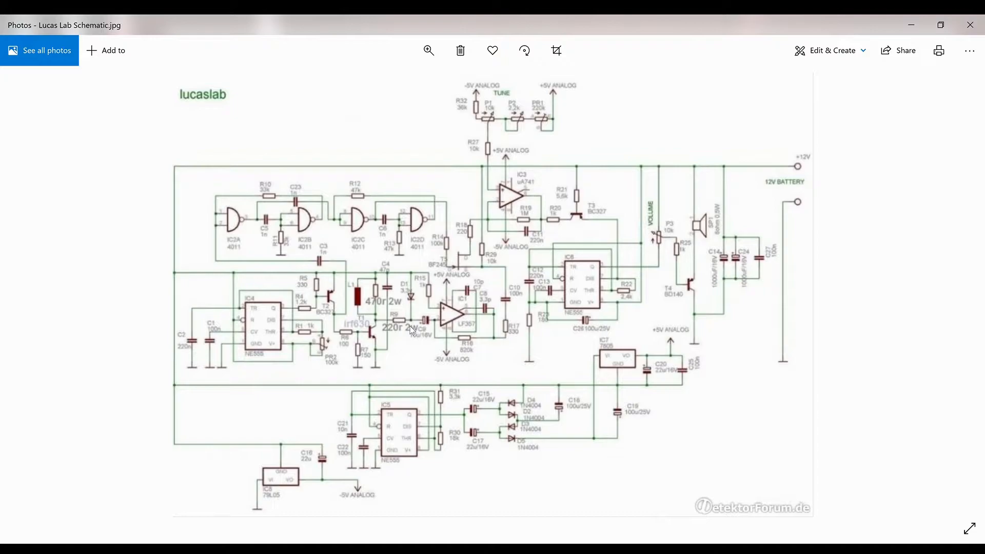
mouse_move(138, 127)
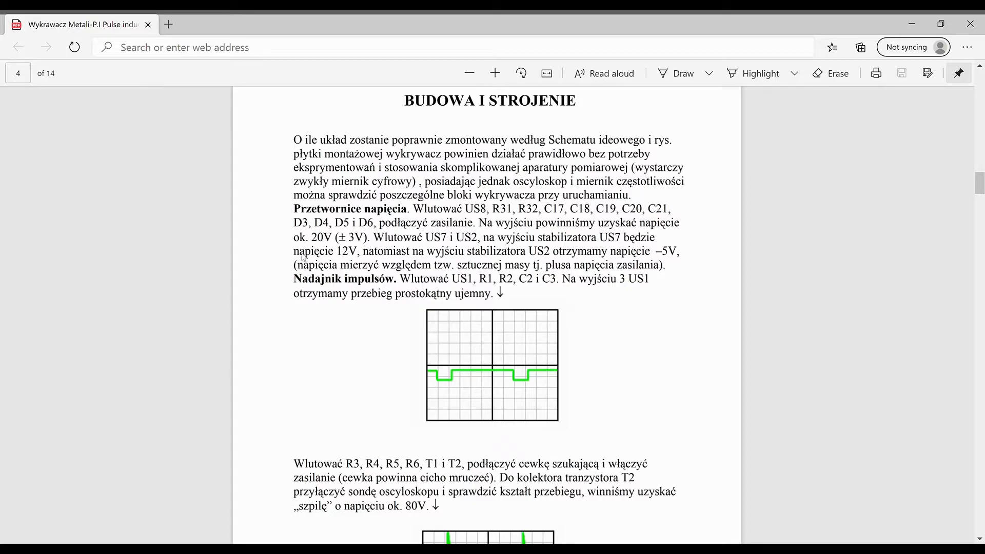
mouse_move(529, 305)
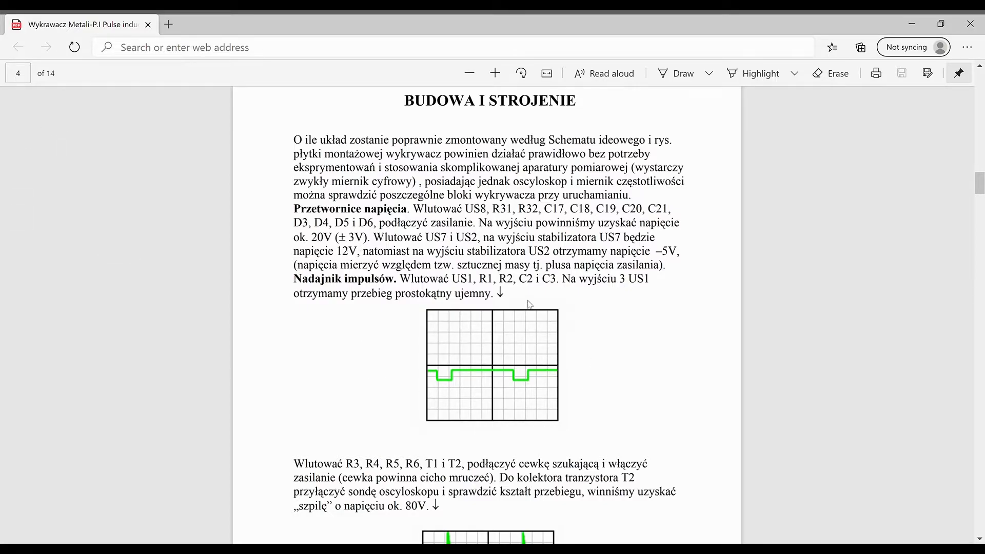
mouse_move(556, 310)
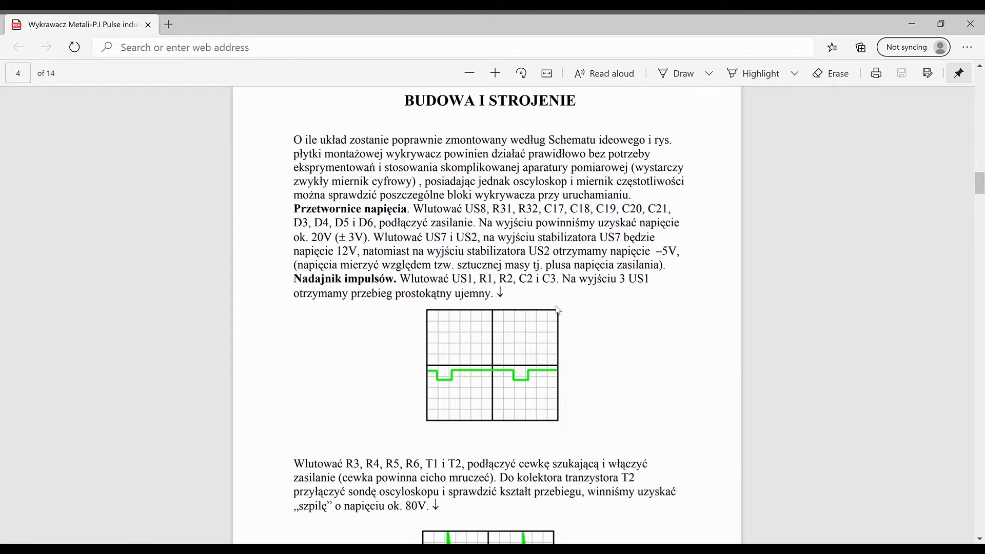
mouse_move(604, 358)
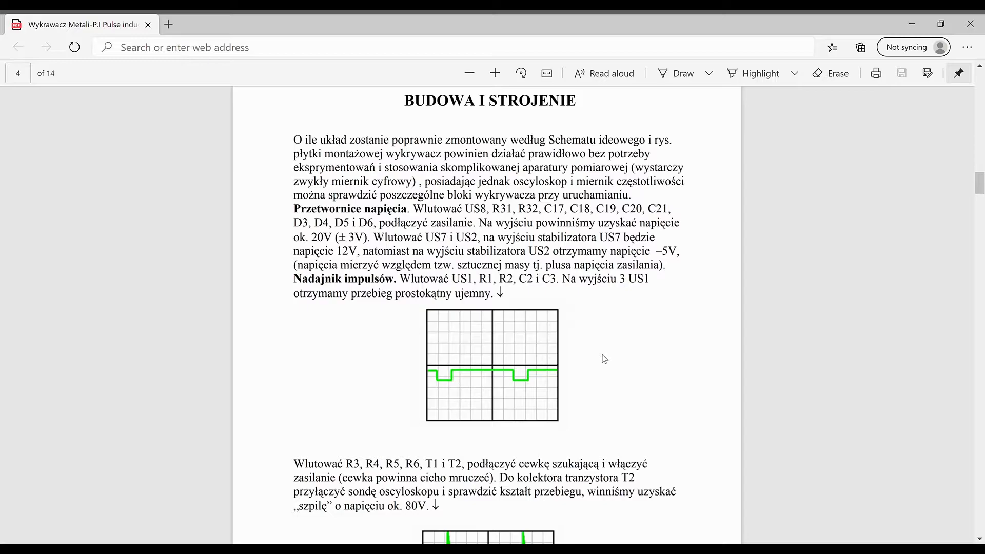
mouse_move(520, 375)
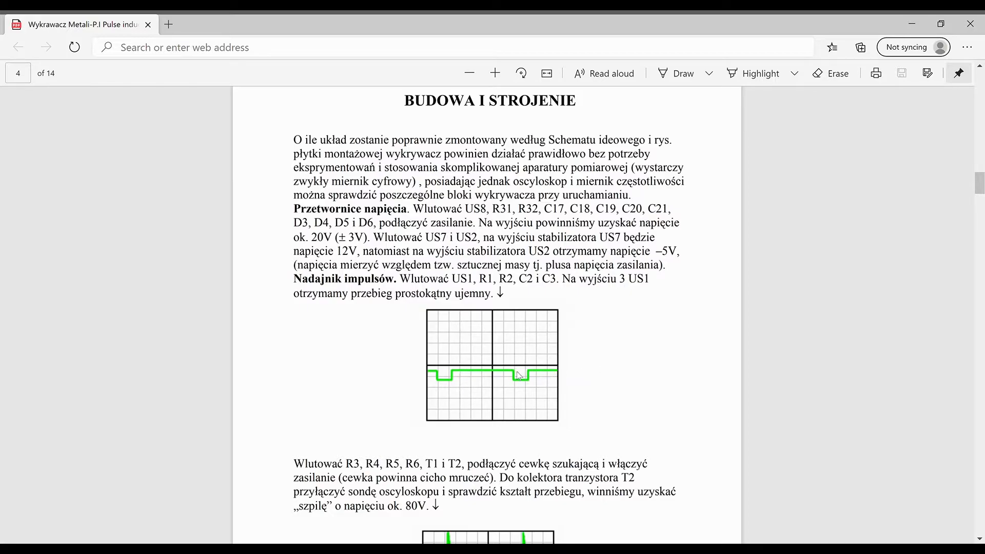
mouse_move(539, 369)
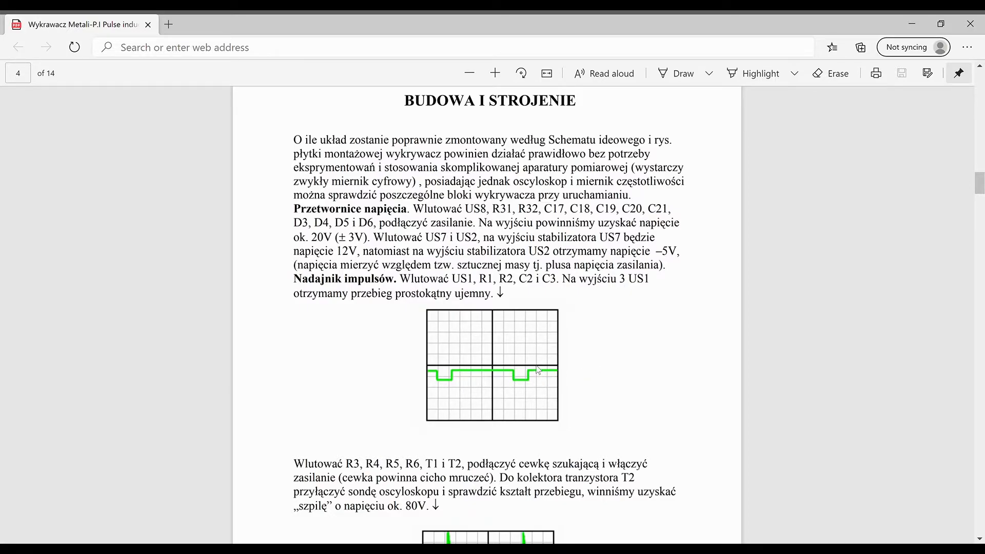
mouse_move(614, 385)
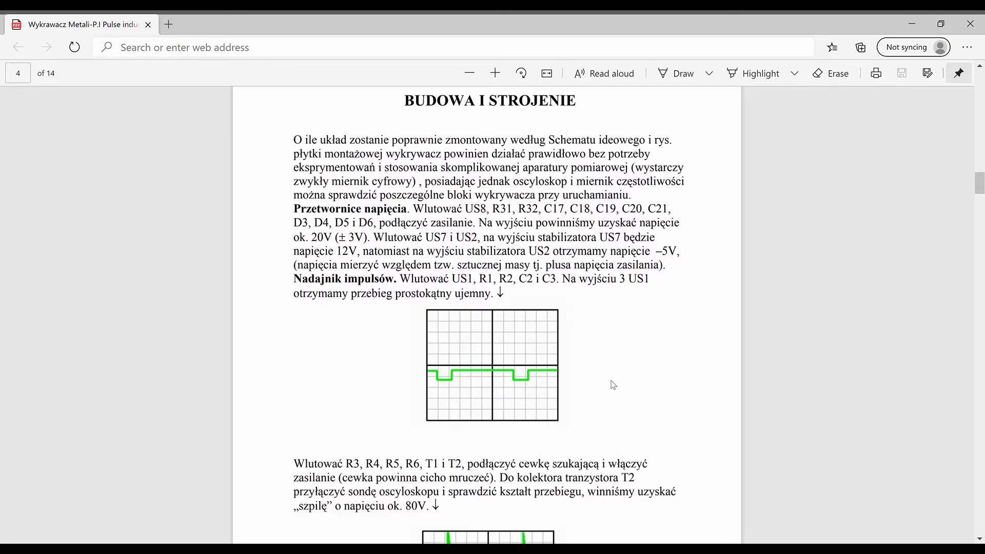
mouse_move(566, 367)
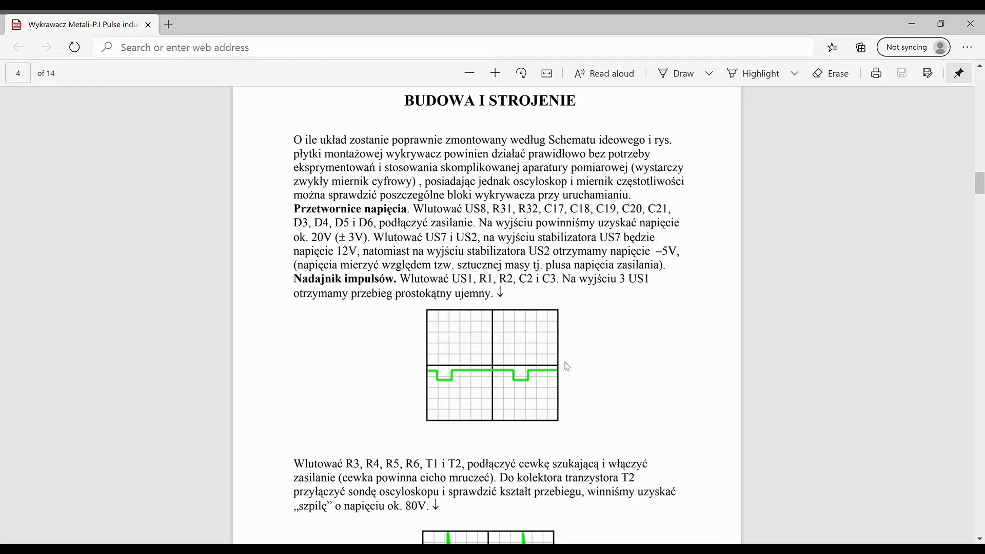
mouse_move(630, 374)
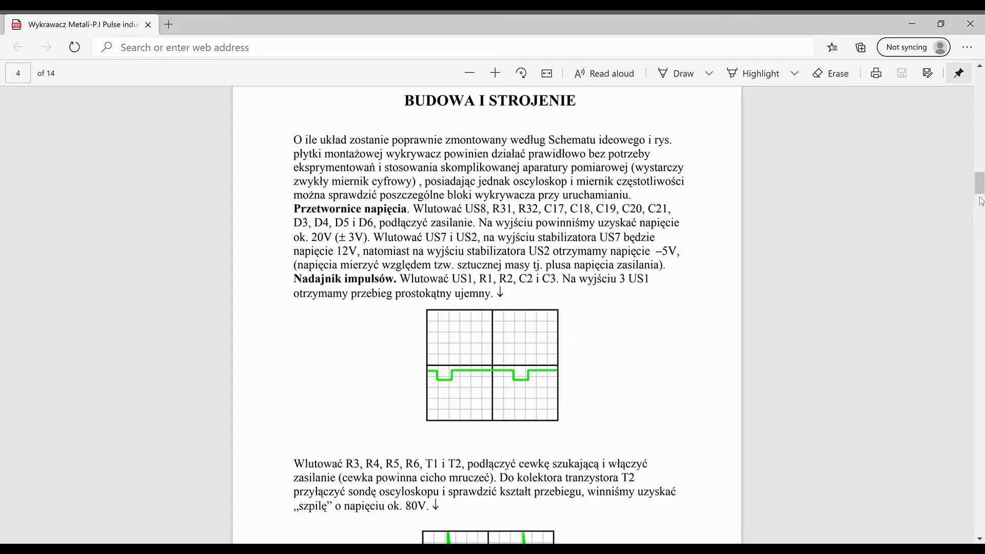
mouse_move(835, 315)
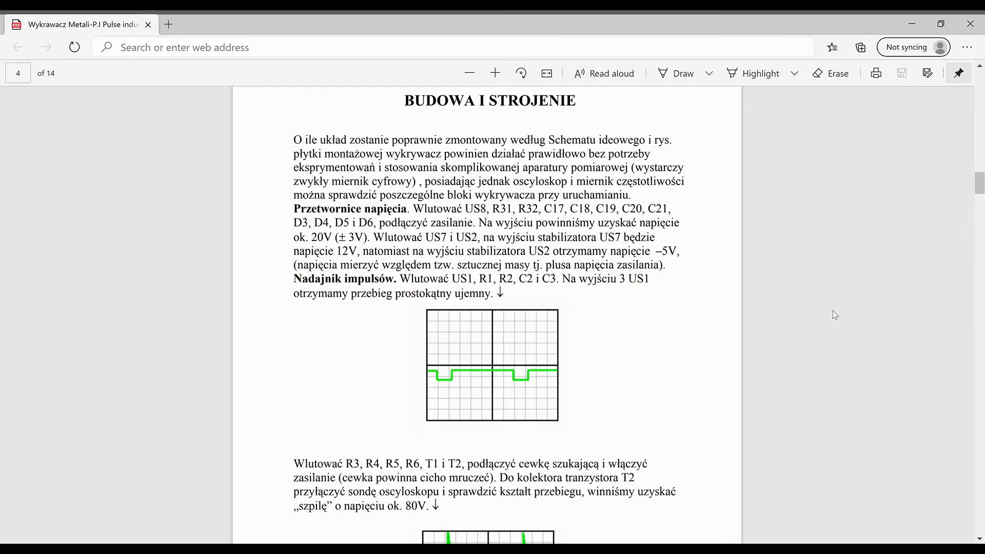
mouse_move(960, 391)
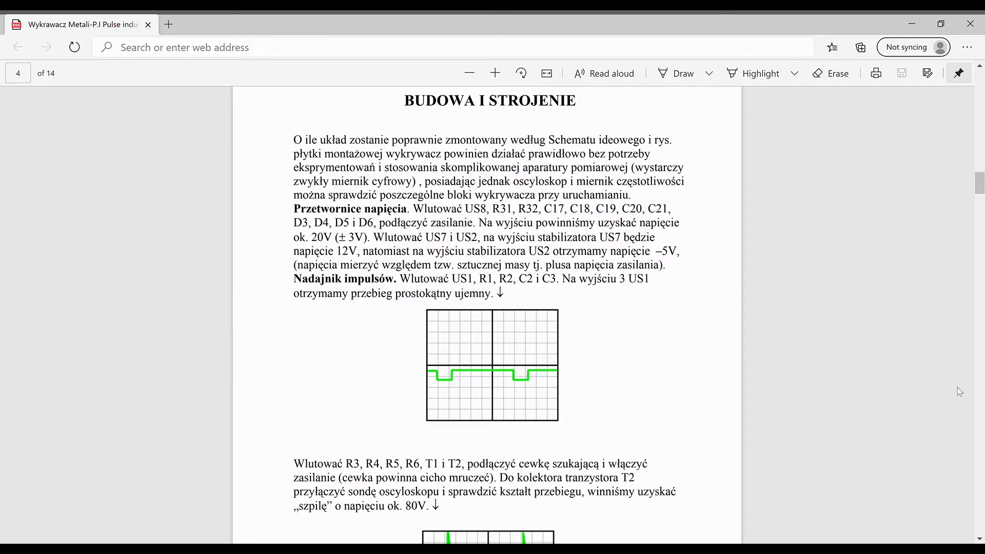
mouse_move(393, 404)
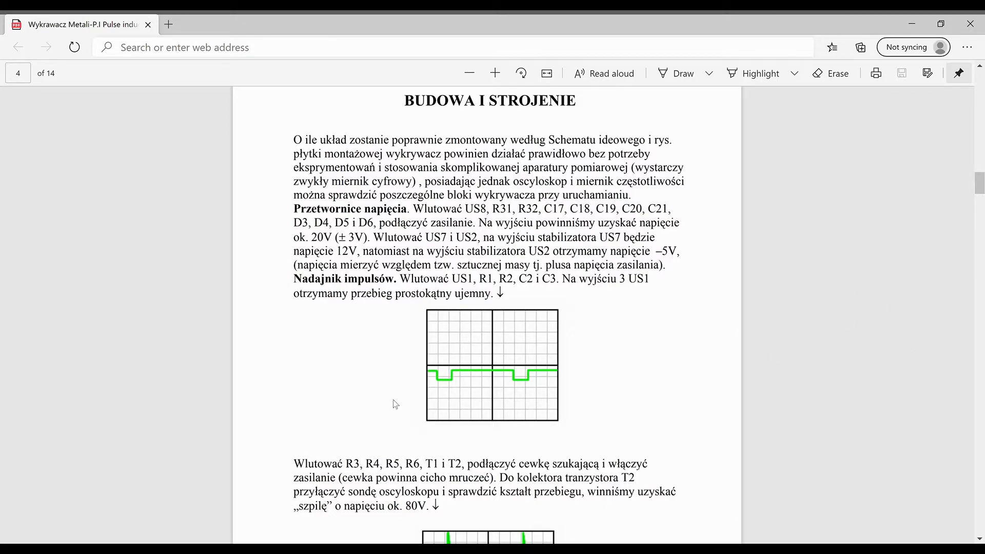
mouse_move(942, 307)
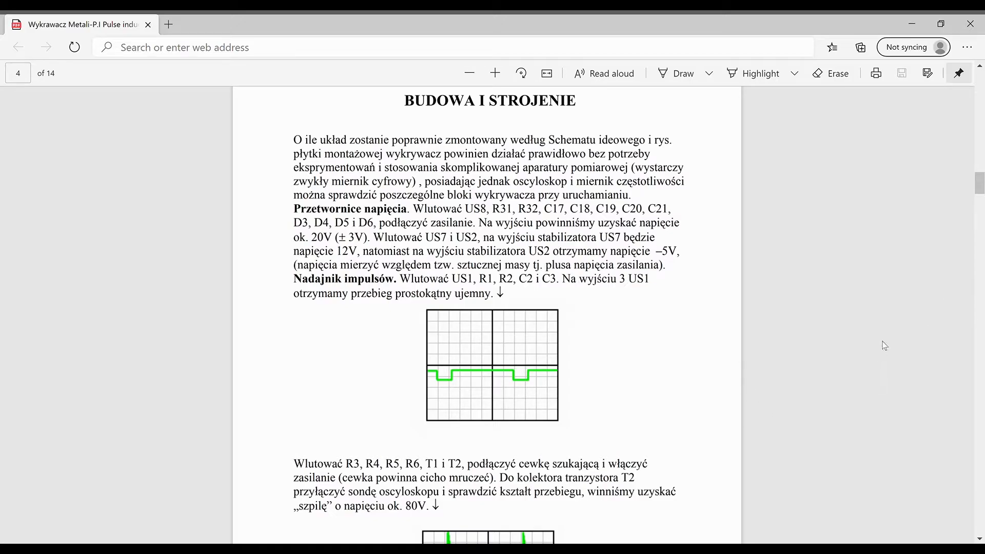
mouse_move(980, 183)
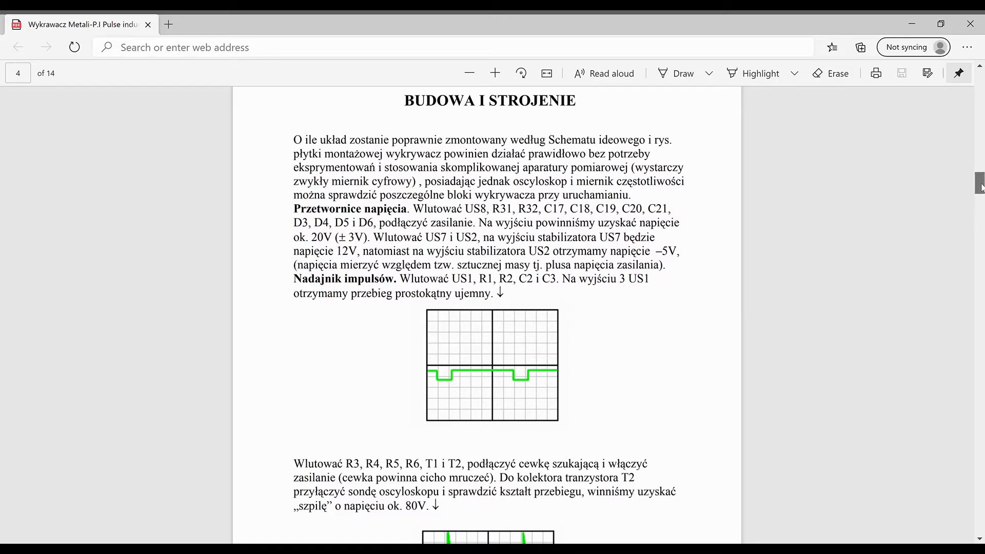
scroll("down", 3)
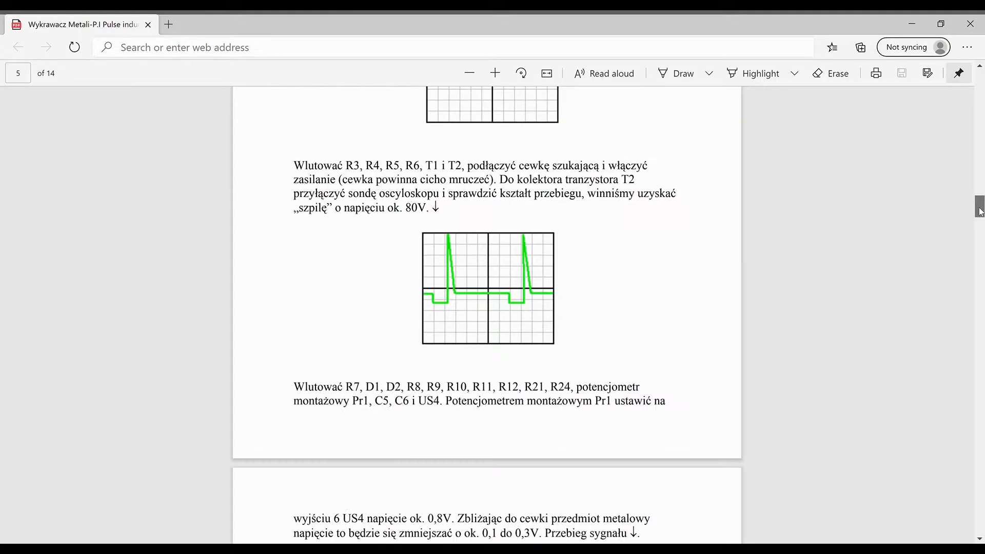
scroll("down", 3)
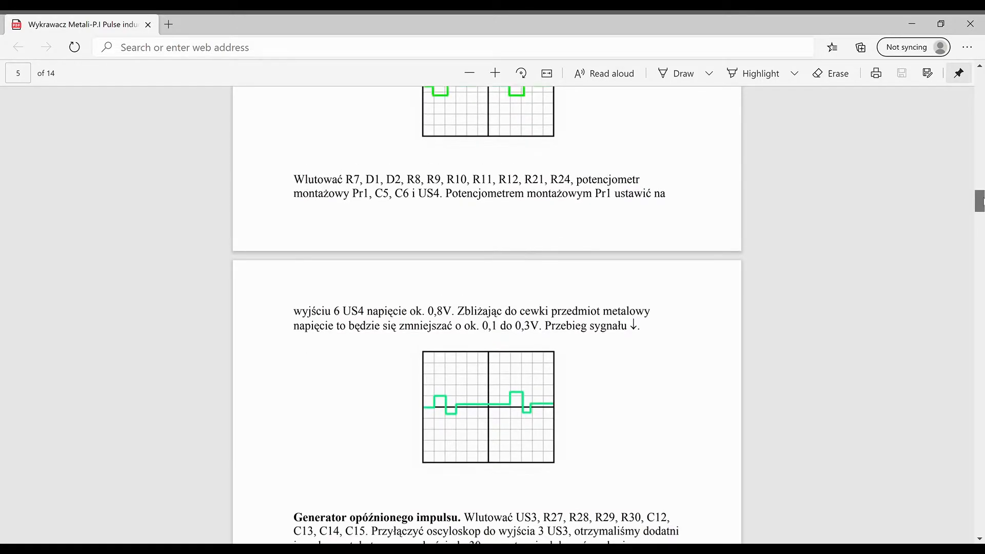
scroll("up", 3)
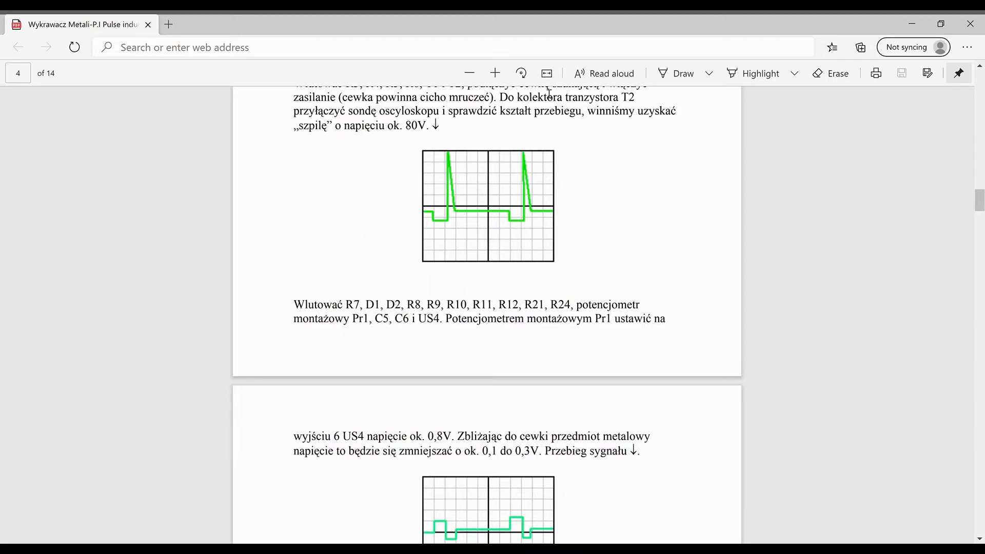
mouse_move(734, 209)
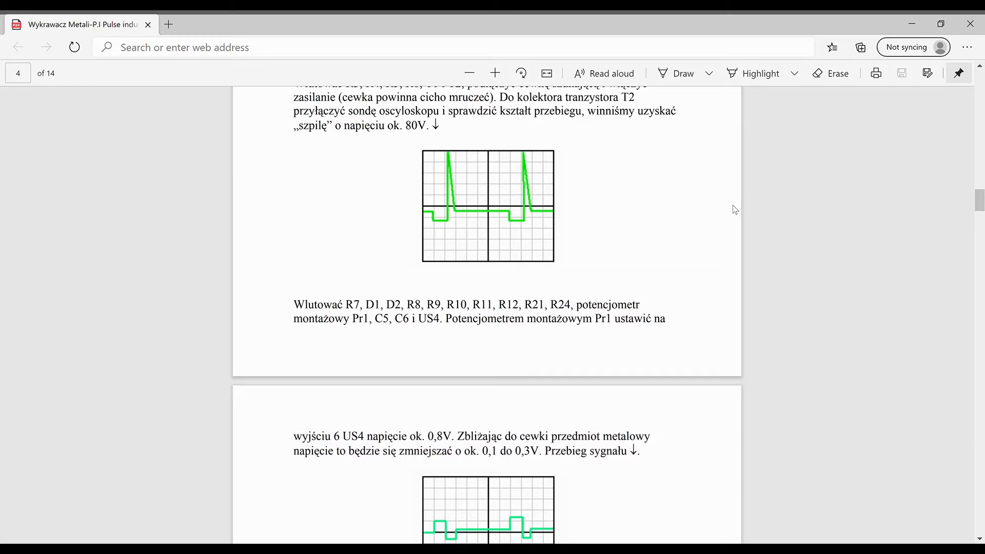
mouse_move(854, 226)
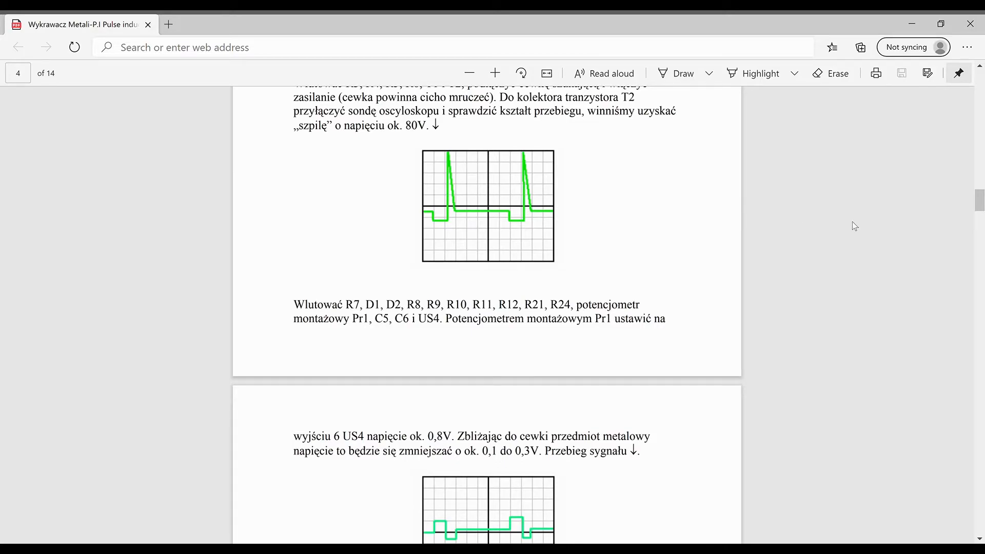
mouse_move(978, 201)
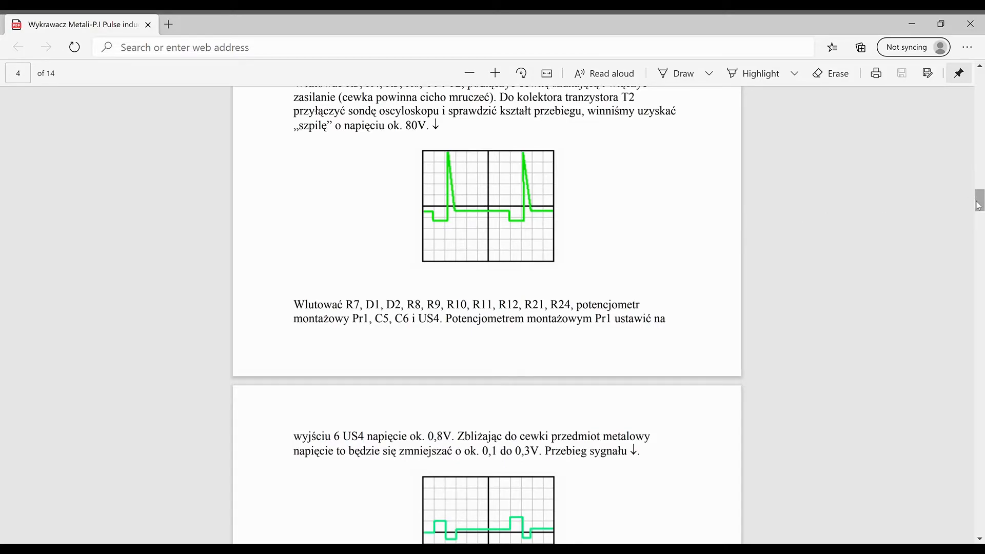
scroll("down", 3)
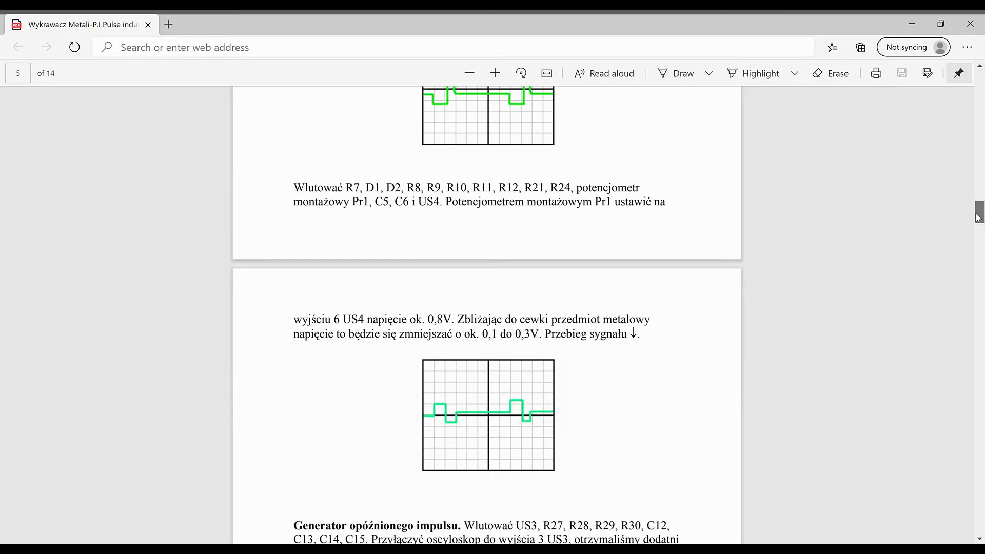
scroll("down", 3)
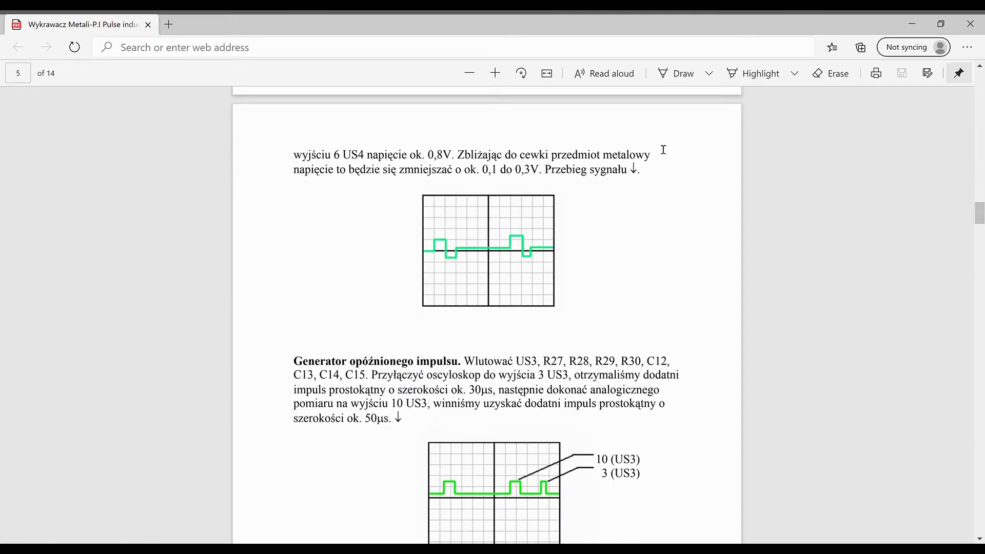
mouse_move(514, 150)
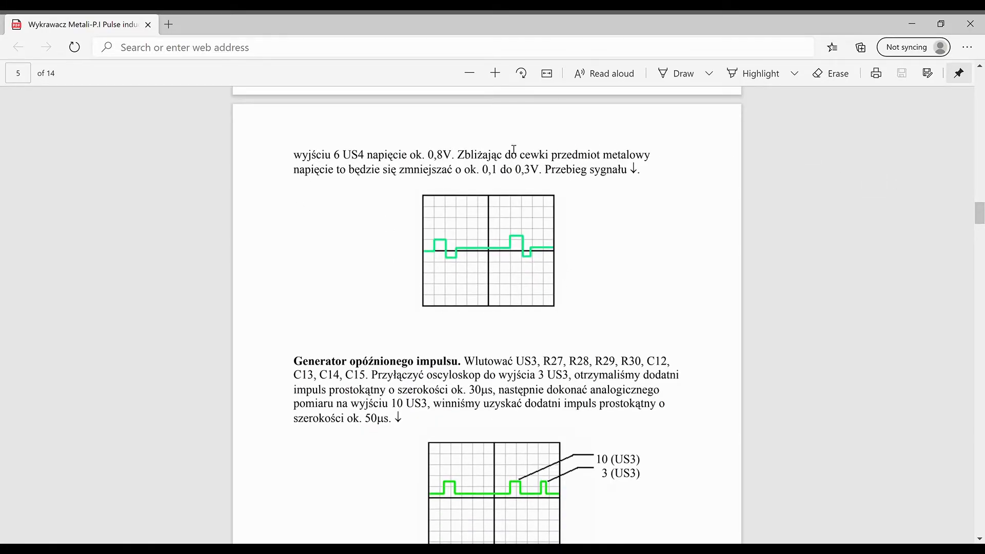
mouse_move(565, 281)
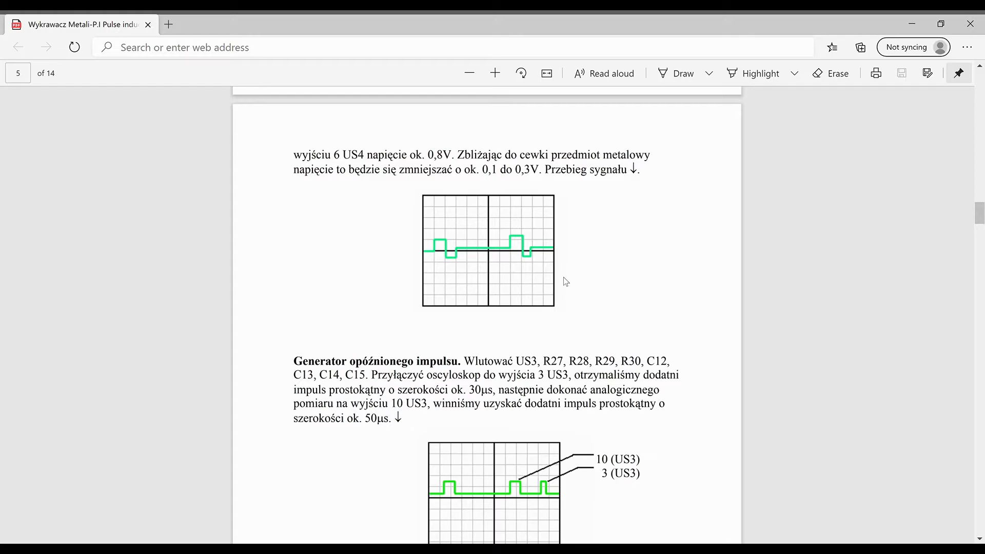
mouse_move(510, 241)
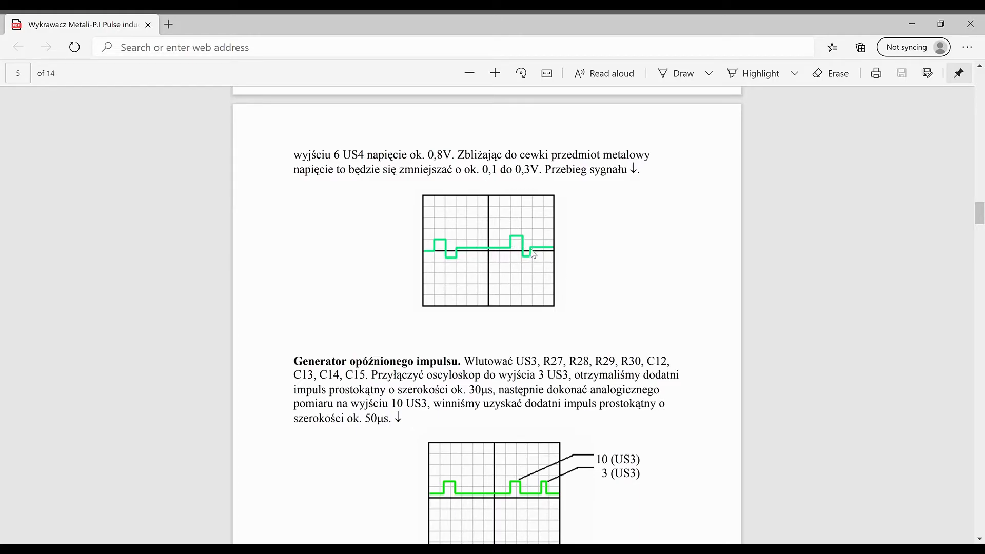
mouse_move(578, 271)
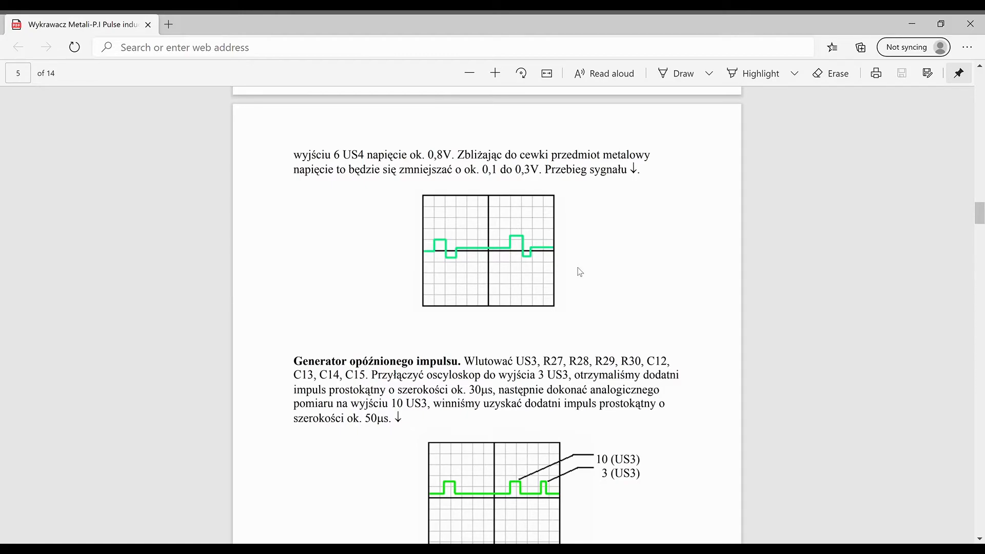
mouse_move(688, 275)
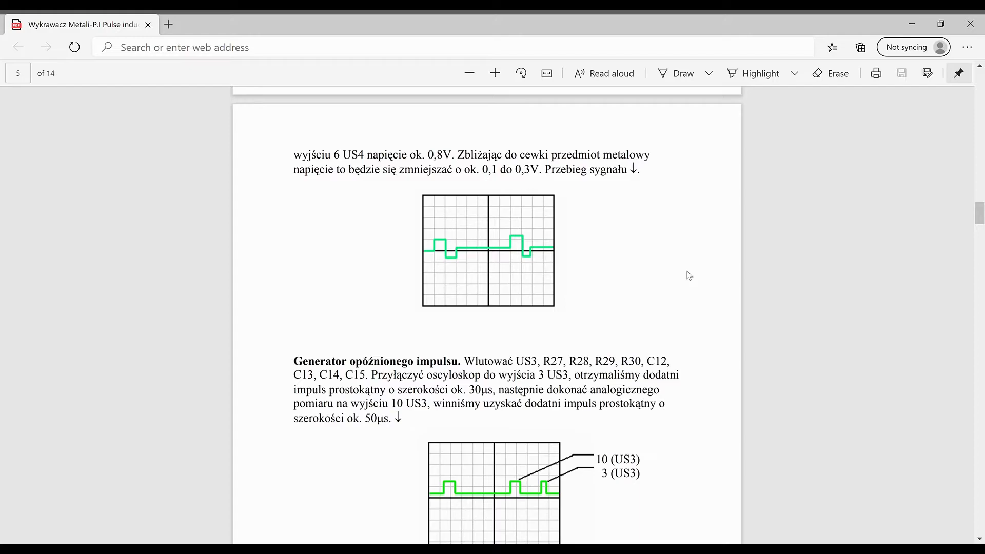
mouse_move(178, 111)
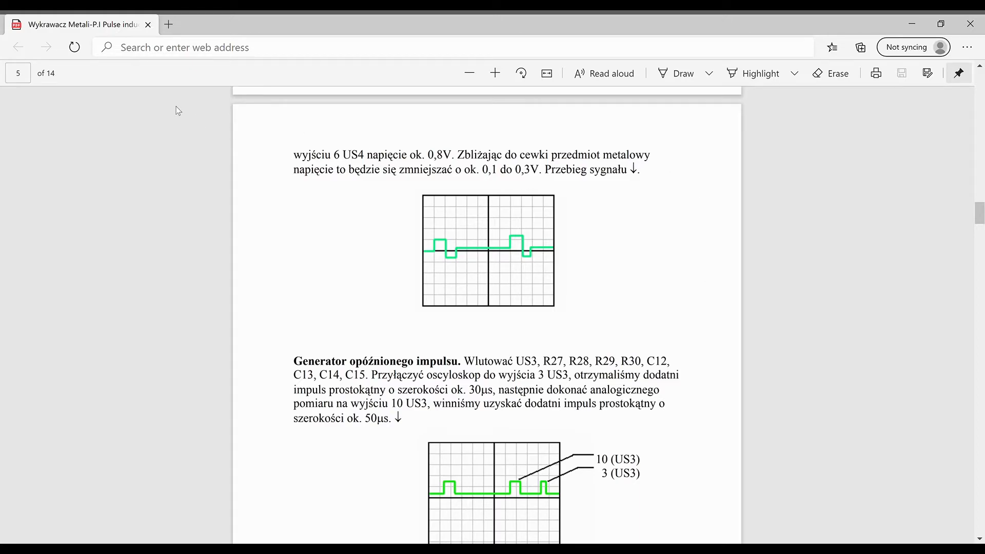